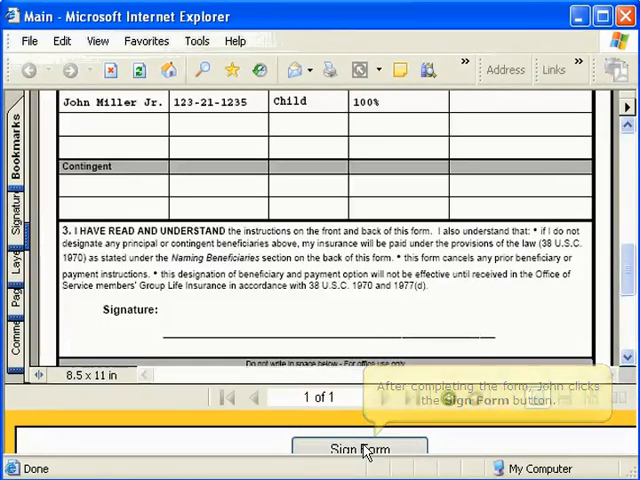
# - Dismiss the signing tips, sign the form, and log on to CoSign as John Miller
pyautogui.click(360, 448)
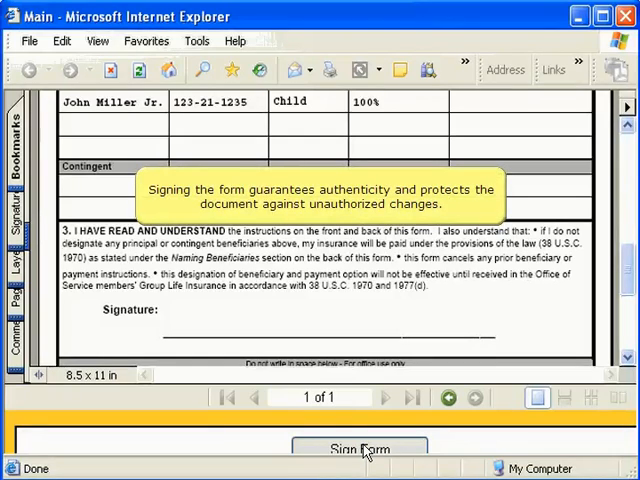
pyautogui.click(358, 448)
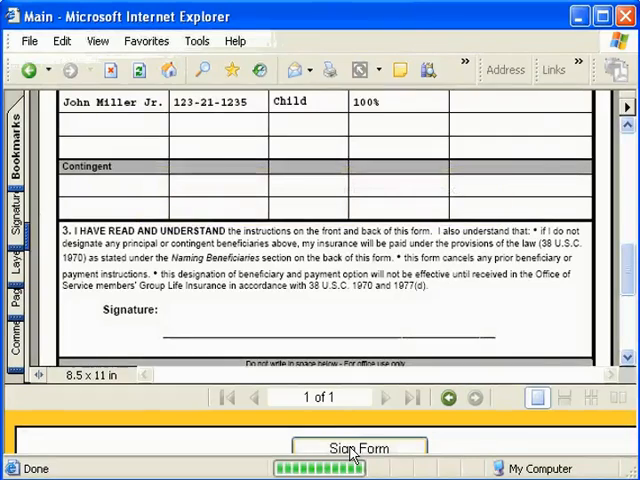
pyautogui.click(358, 448)
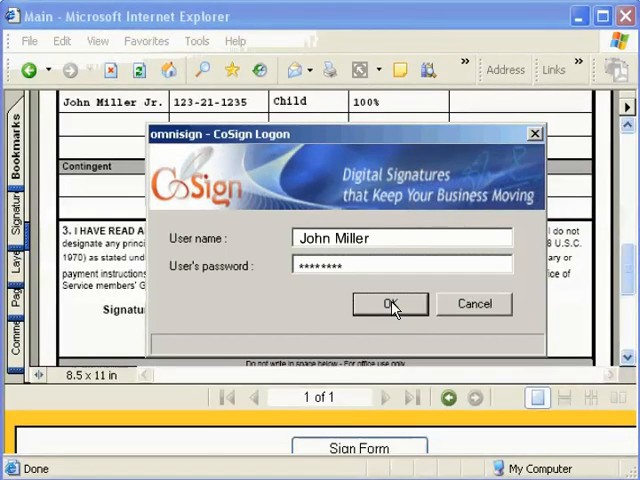
pyautogui.click(388, 304)
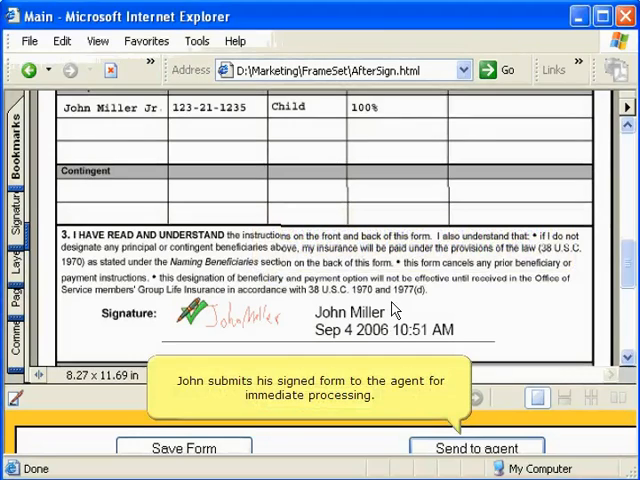
pyautogui.moveTo(446, 358)
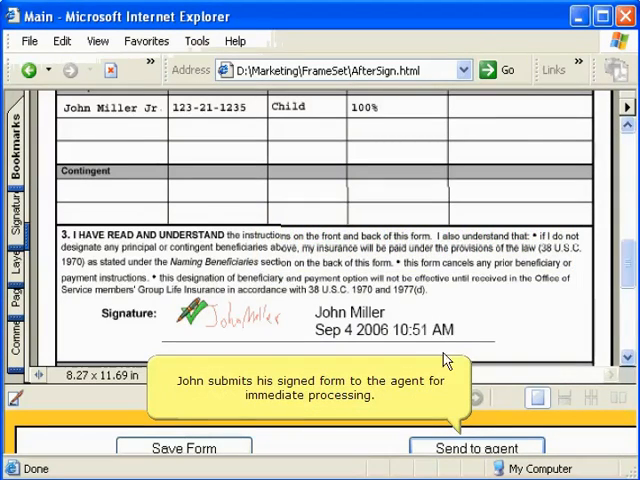
# - Send the signed form to the agent and acknowledge the AR CoSign success message
pyautogui.click(476, 448)
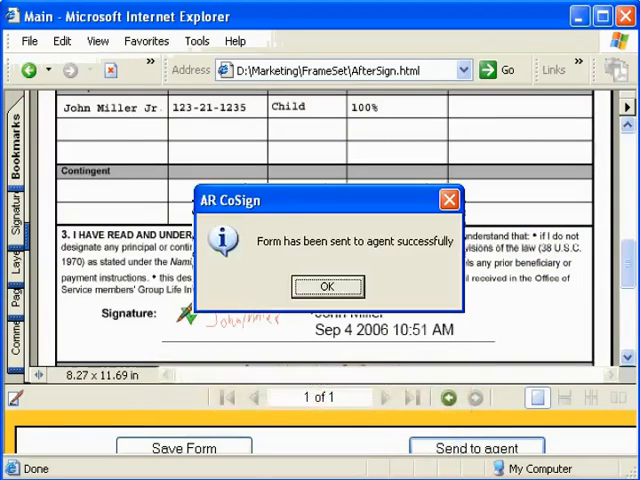
pyautogui.click(326, 286)
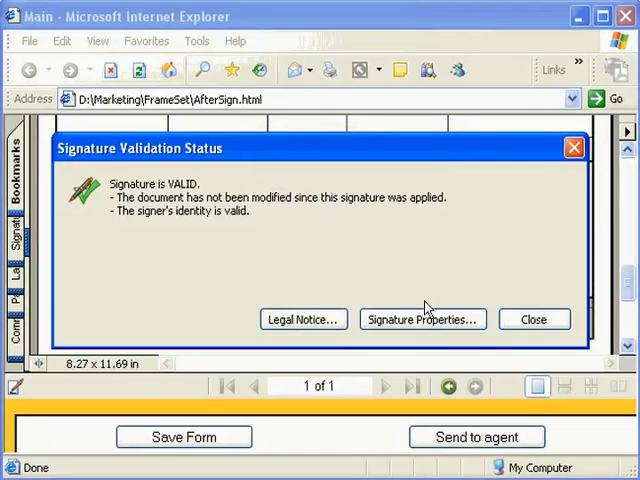
# - Bring up the Signature Properties dialog from the signature's validation status
pyautogui.click(420, 320)
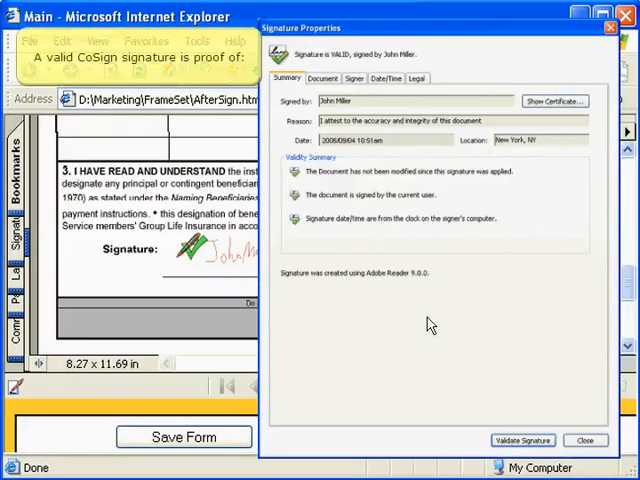